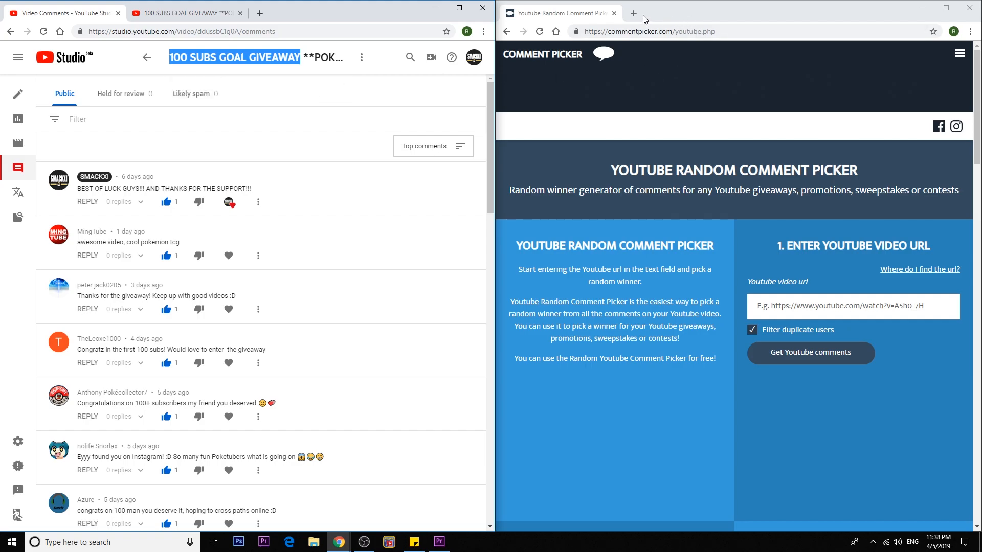
pyautogui.moveTo(612, 181)
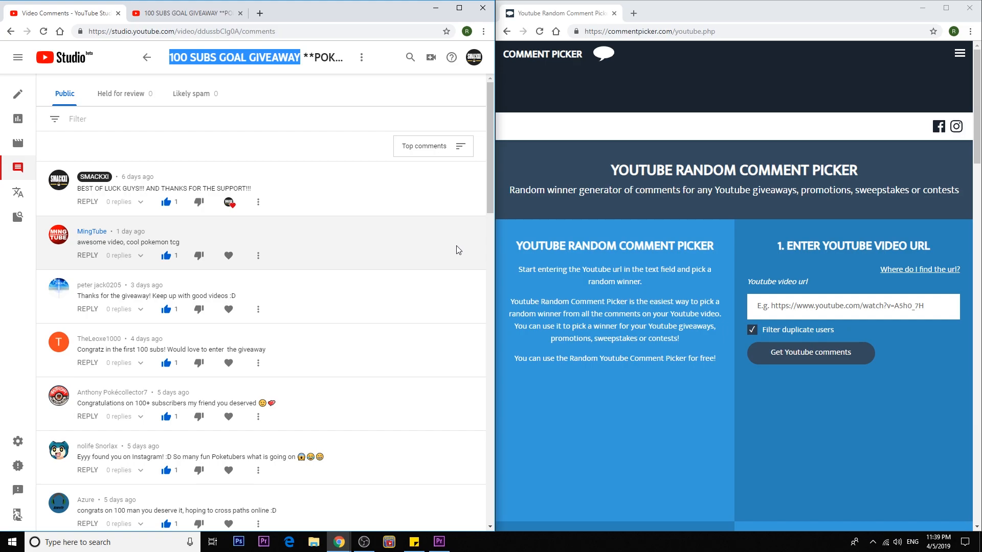
# Scroll through the YouTube Studio and watch pages to reach the giveaway video's link
pyautogui.scroll(-3)
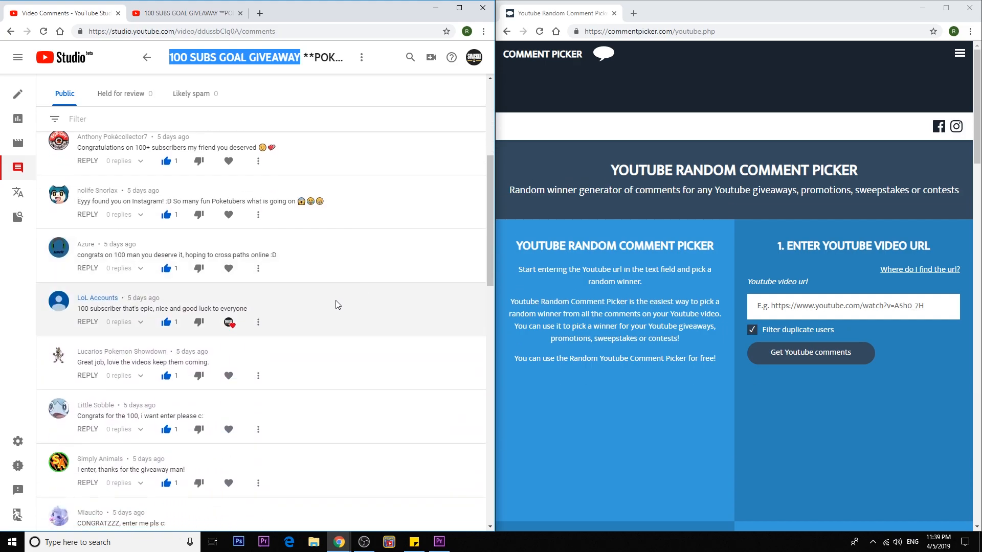
pyautogui.moveTo(301, 335)
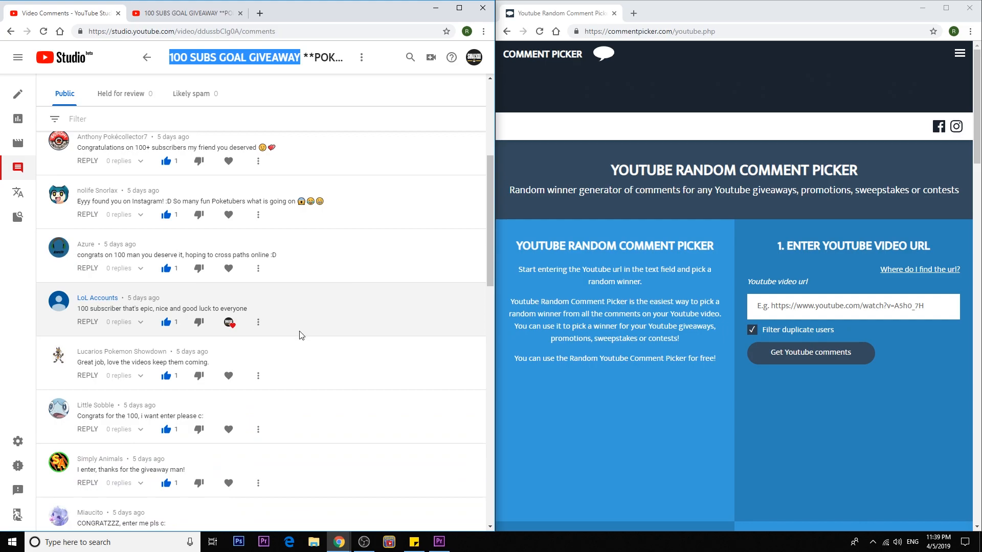
pyautogui.moveTo(286, 332)
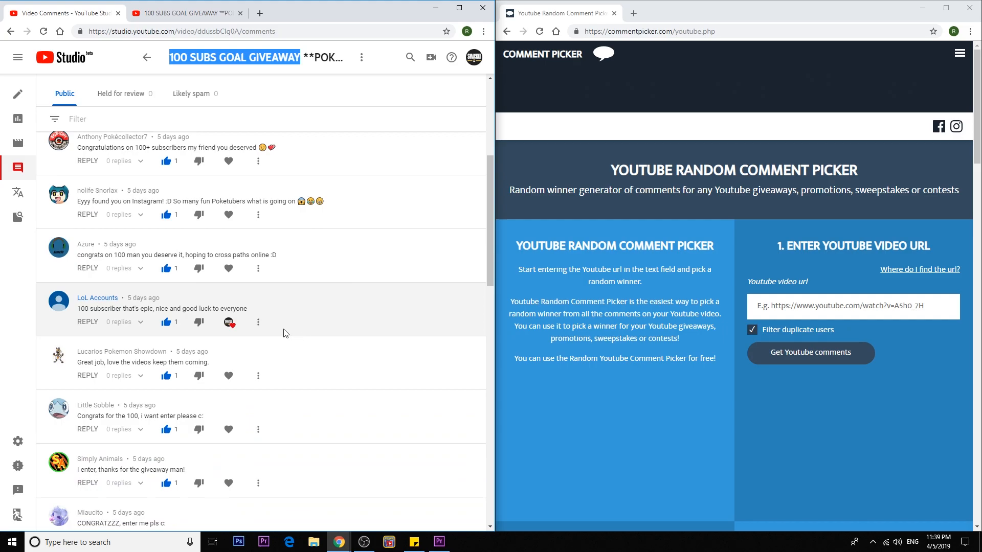
pyautogui.scroll(-3)
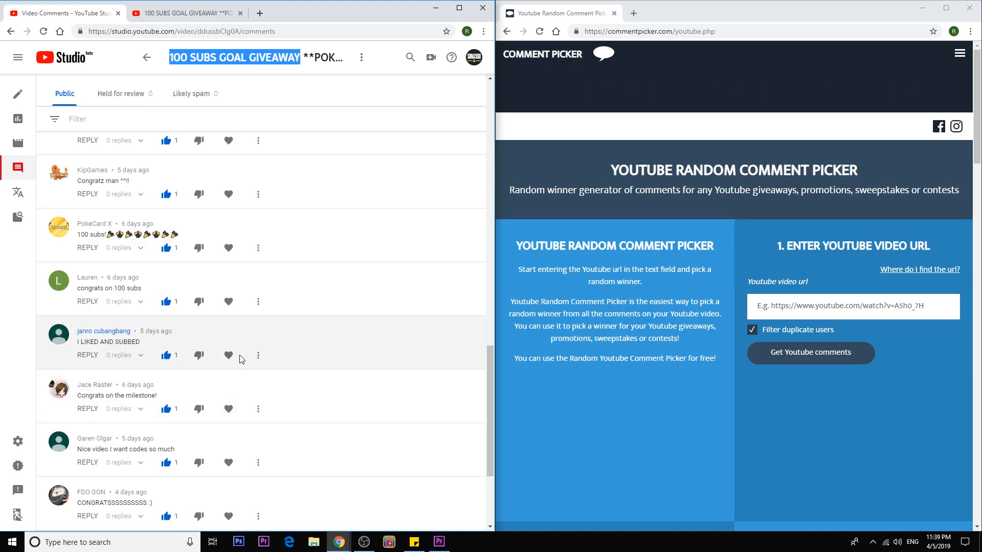
pyautogui.moveTo(325, 344)
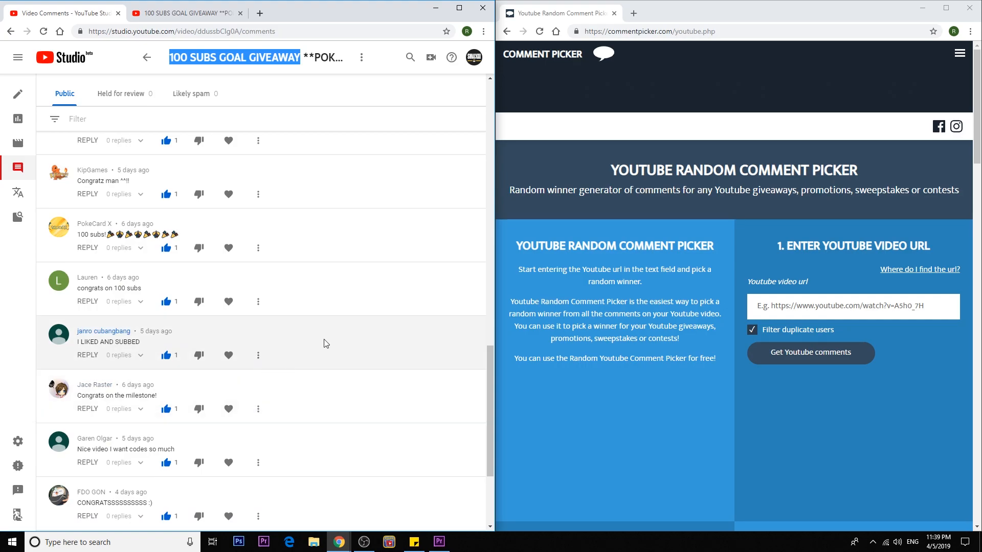
pyautogui.moveTo(334, 339)
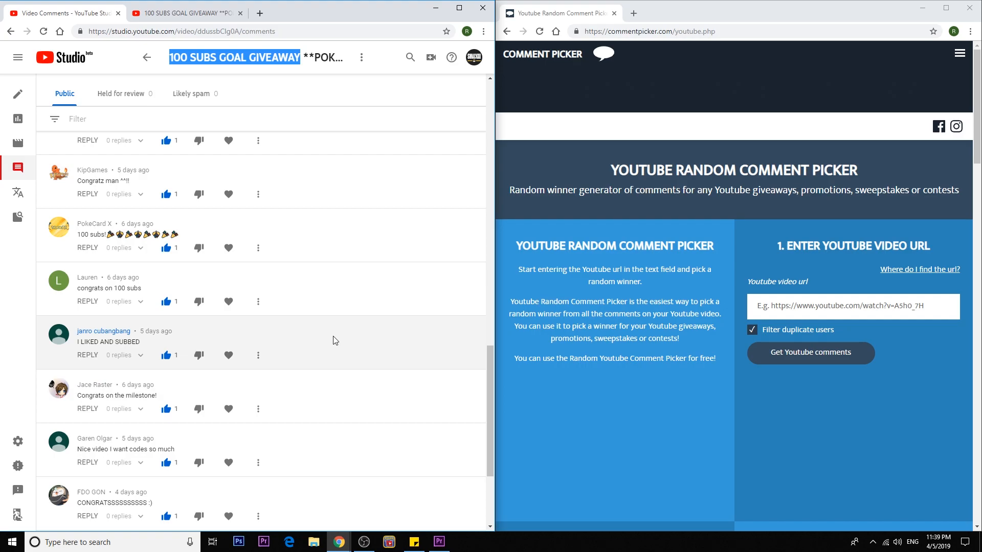
pyautogui.scroll(3)
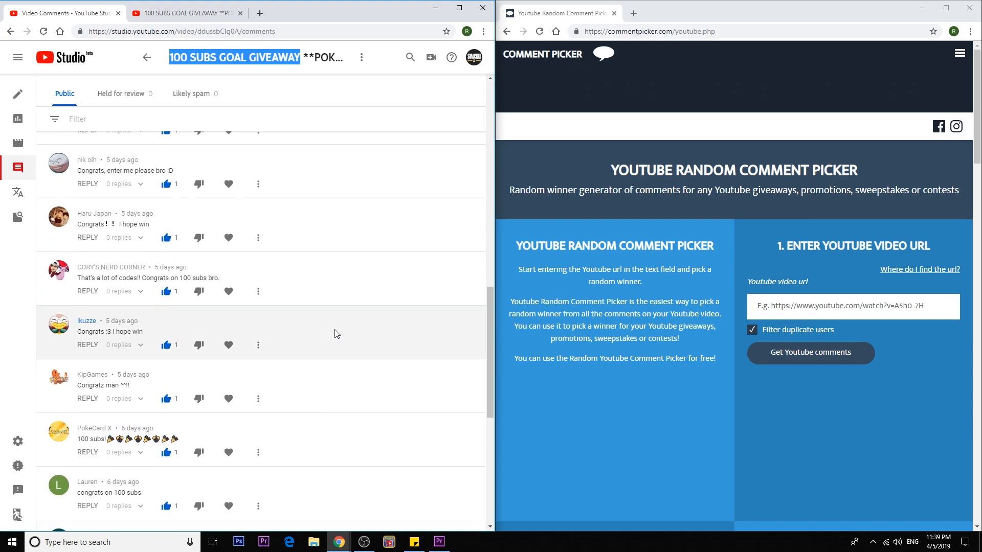
pyautogui.scroll(3)
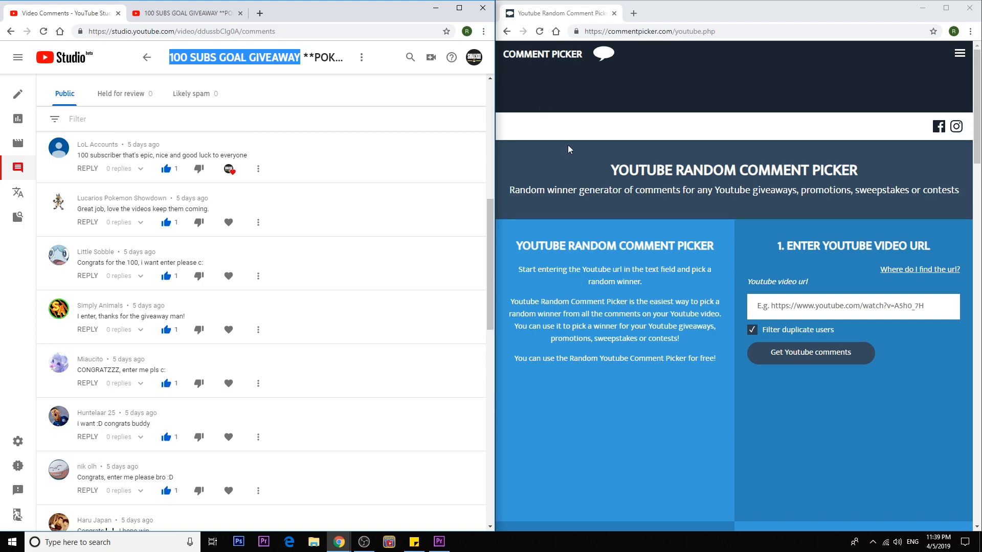
pyautogui.moveTo(671, 94)
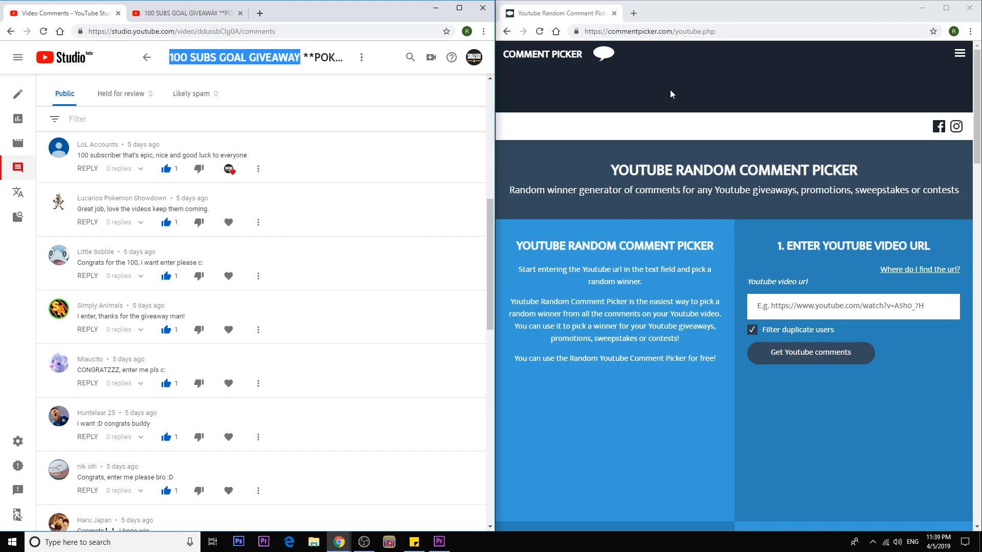
pyautogui.scroll(-3)
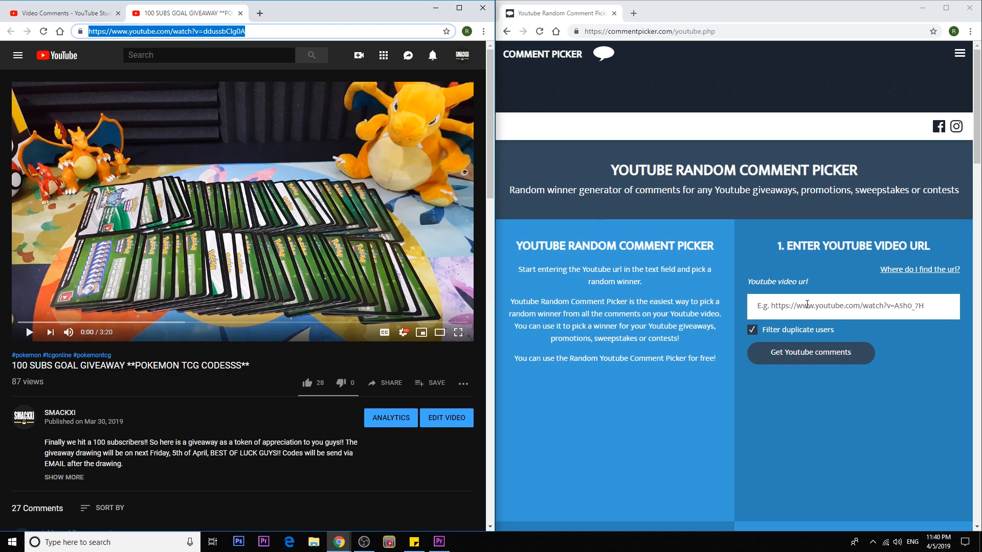
pyautogui.write('https://www.youtube.com/watch?v=ddussbClg0A')
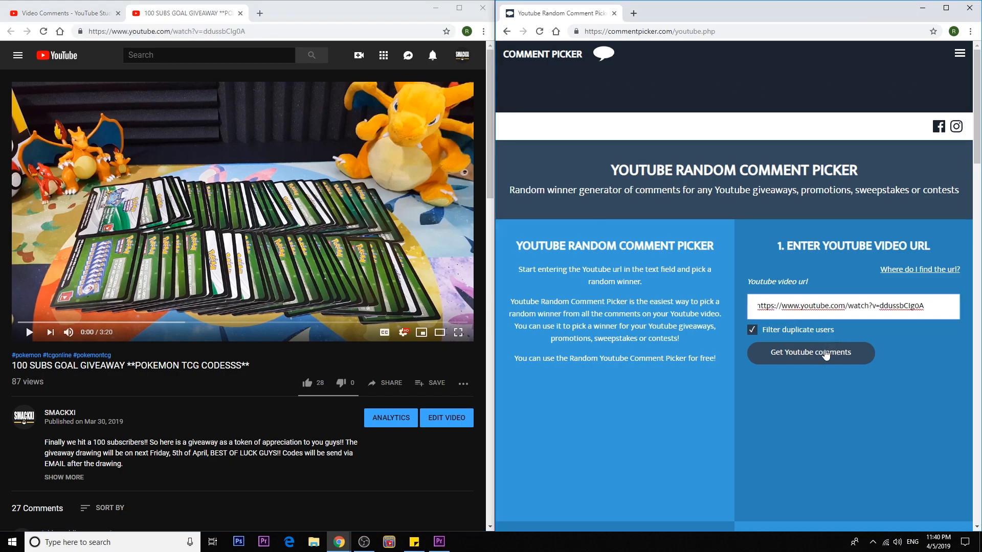
pyautogui.click(810, 352)
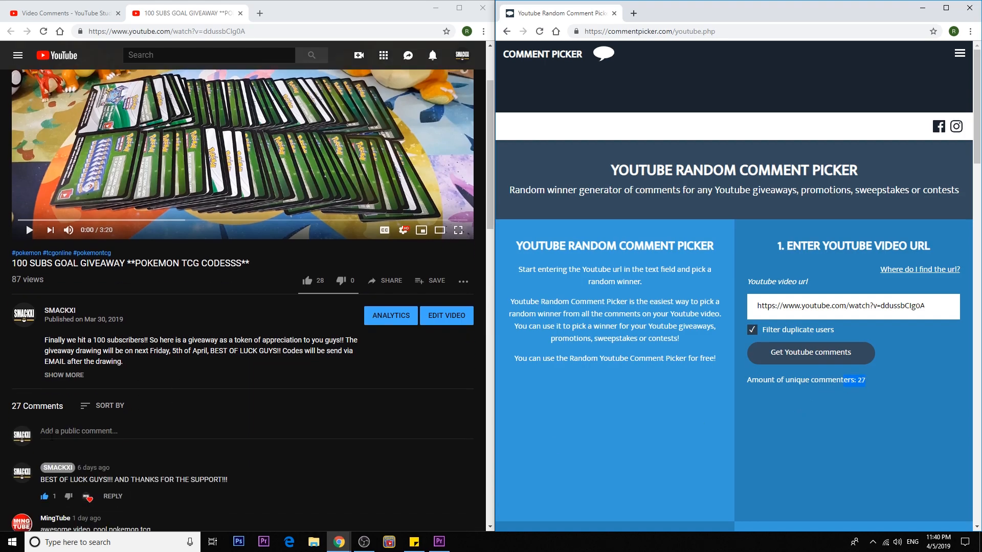
pyautogui.scroll(-3)
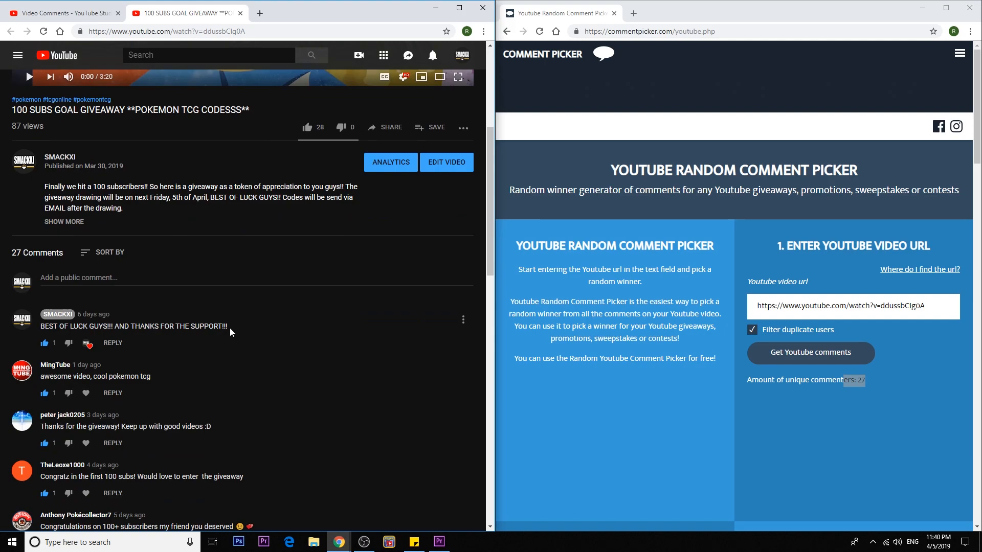
pyautogui.moveTo(40, 314); pyautogui.dragTo(228, 326)
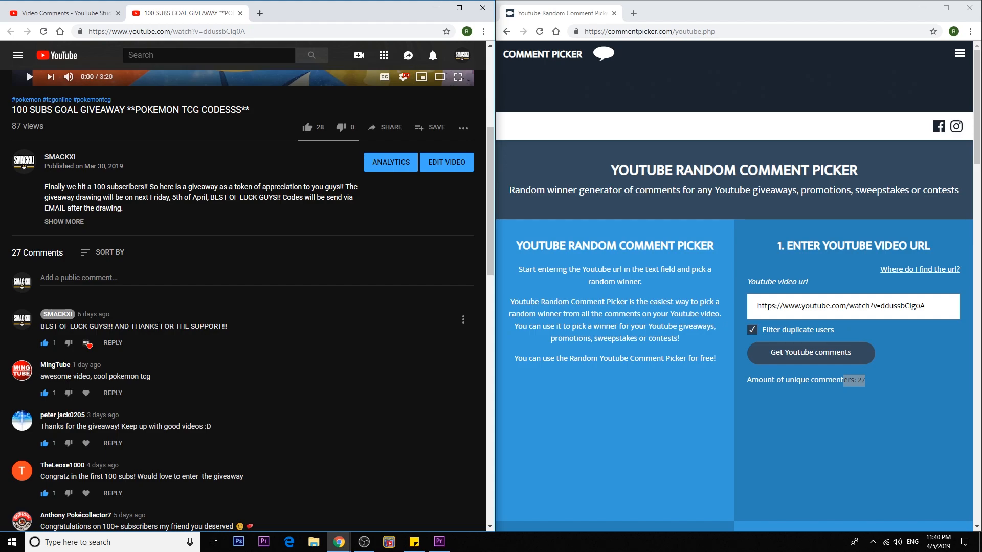
pyautogui.scroll(-3)
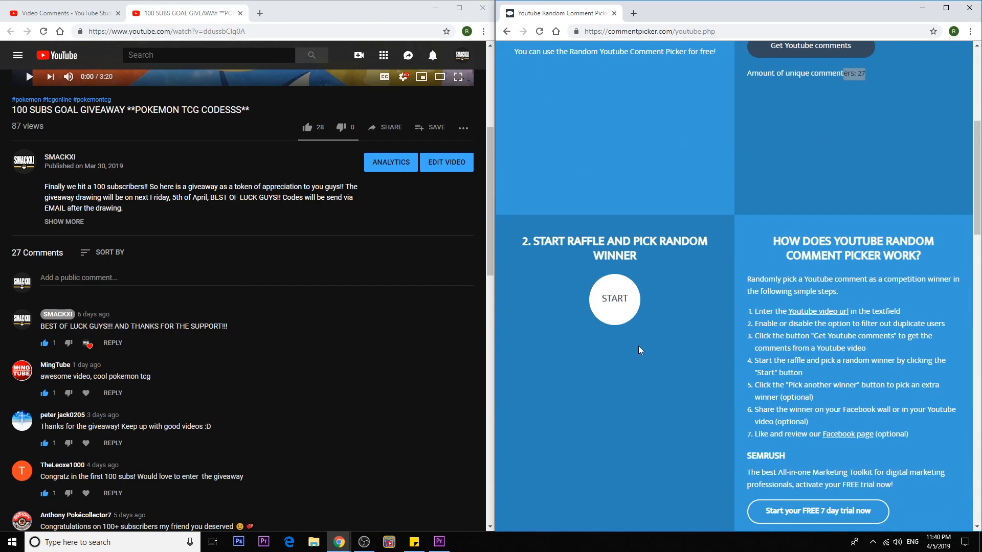
# Run the raffle to draw the first winner, LoL Accounts, shown with their comment
pyautogui.click(613, 298)
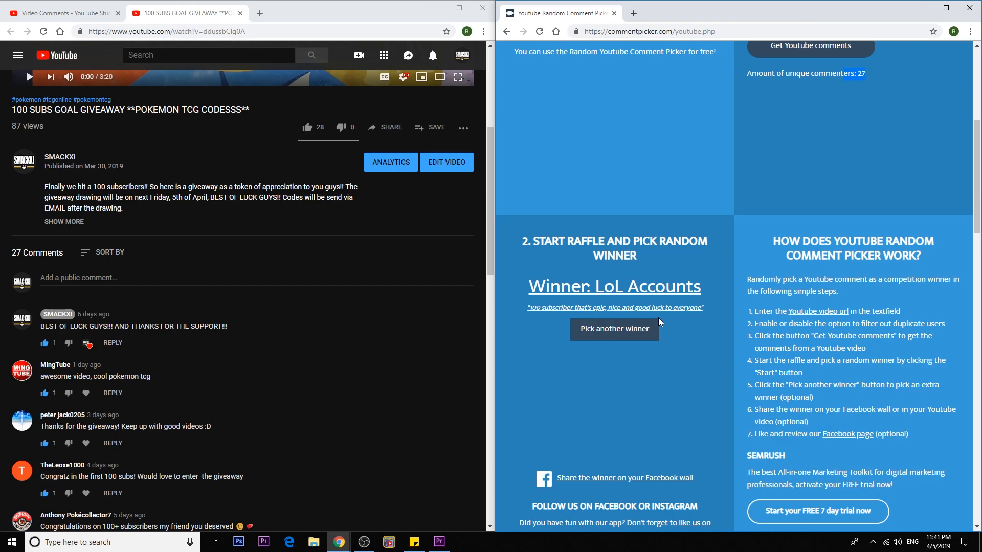
pyautogui.moveTo(531, 322)
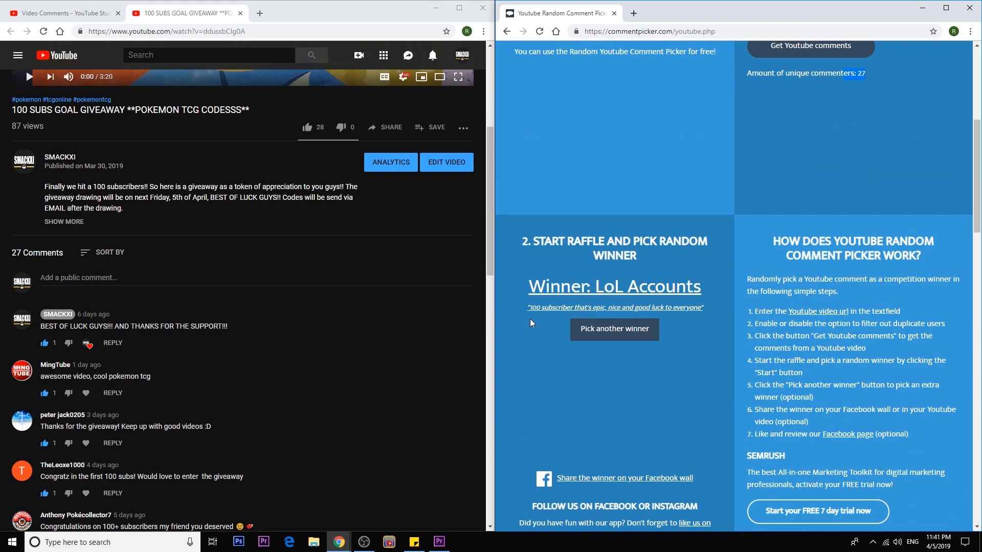
pyautogui.scroll(-3)
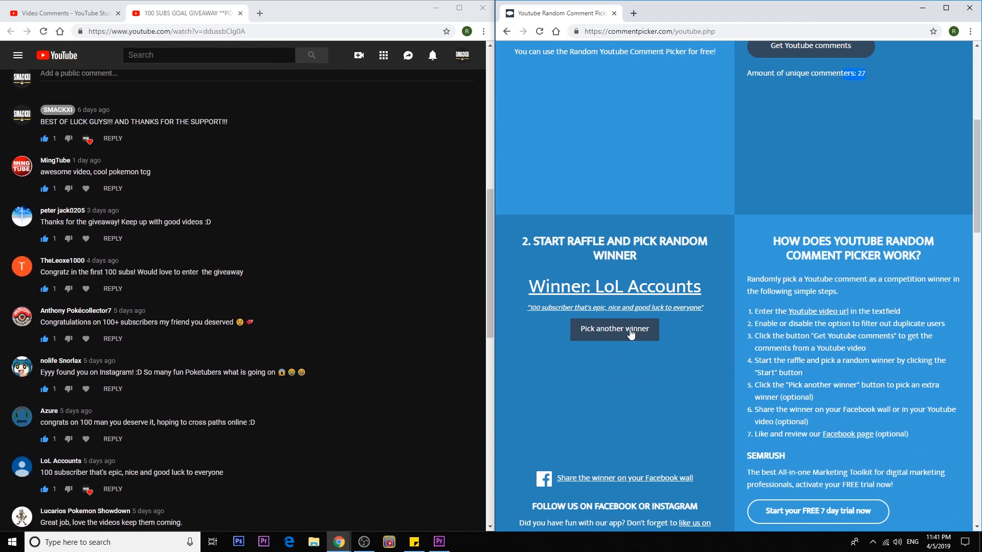
# Pick another winner so CORY'S NERD CORNER replaces LoL Accounts
pyautogui.click(615, 328)
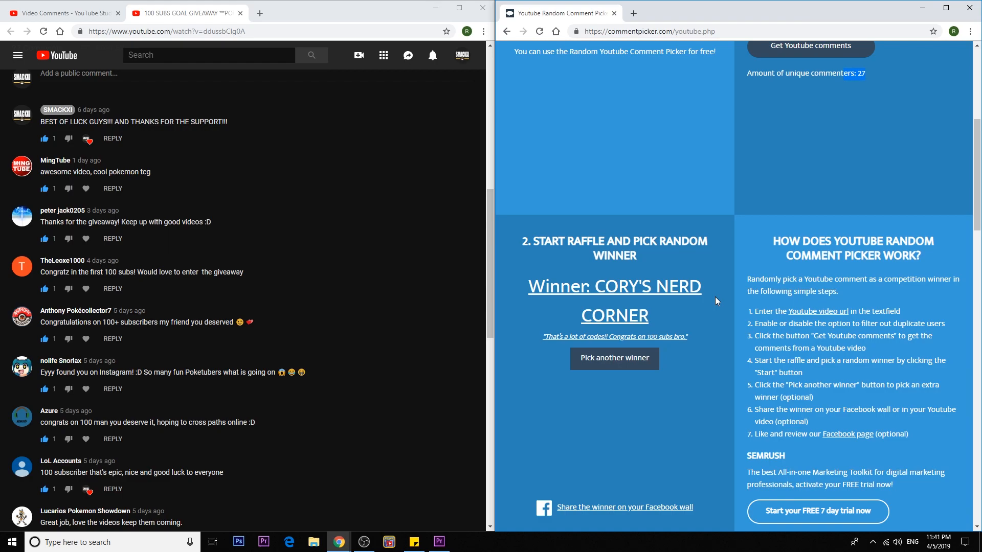
# Restart the raffle to draw Miaucito as winner and locate that comment in the list
pyautogui.scroll(-3)
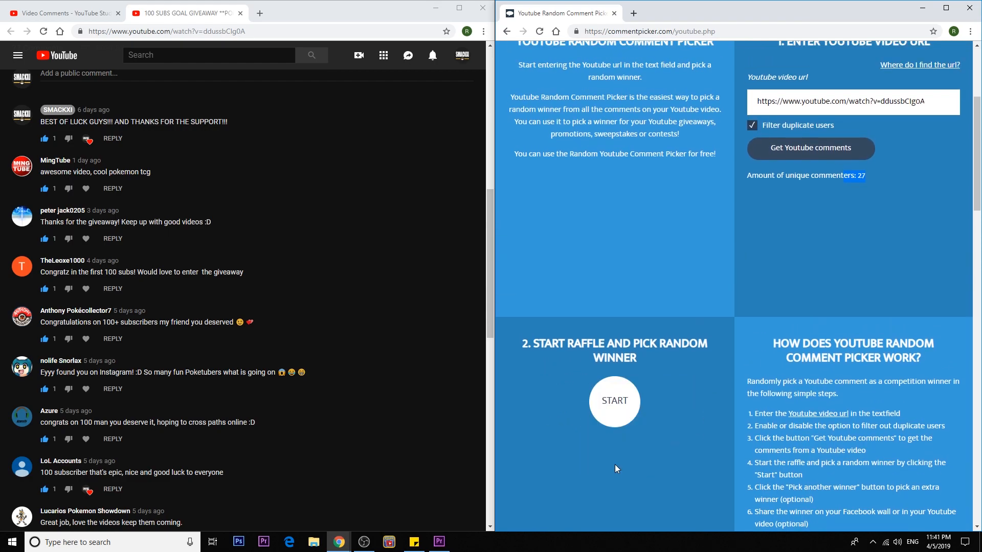
pyautogui.moveTo(614, 403)
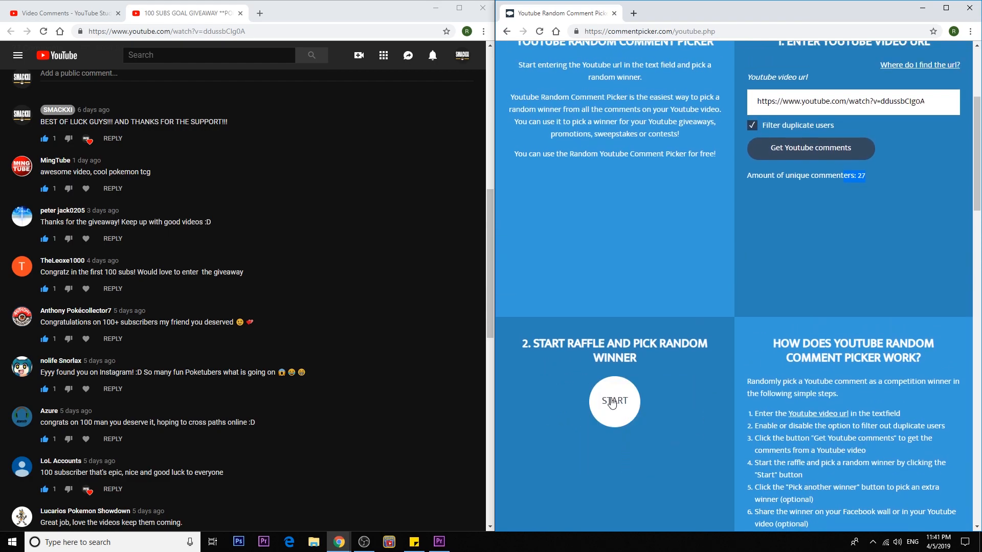
pyautogui.click(614, 401)
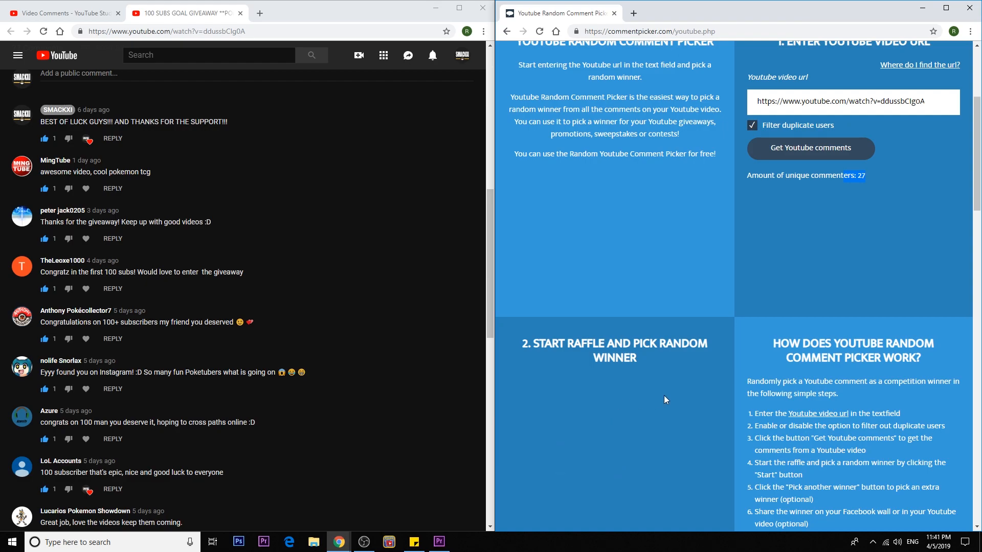
pyautogui.scroll(-3)
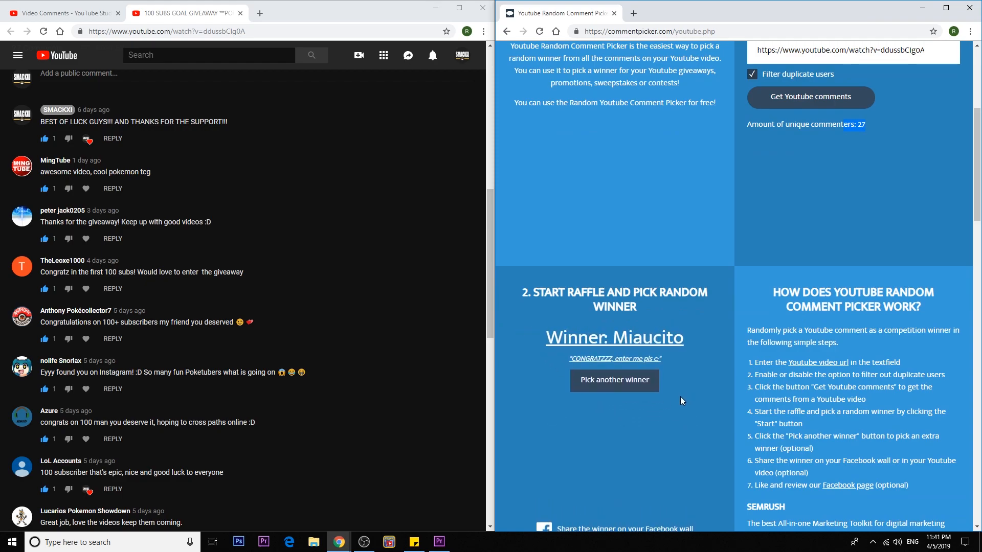
pyautogui.scroll(-3)
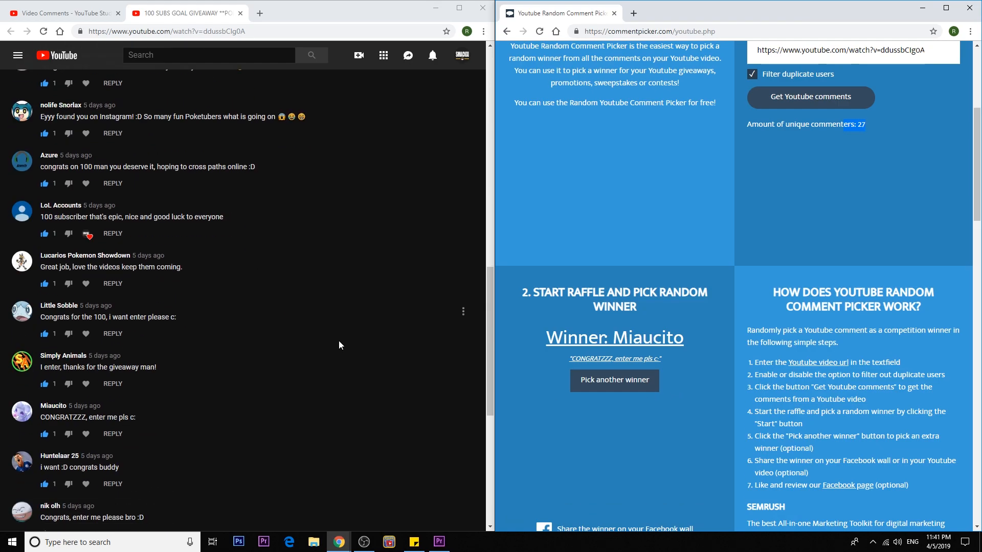
pyautogui.scroll(-3)
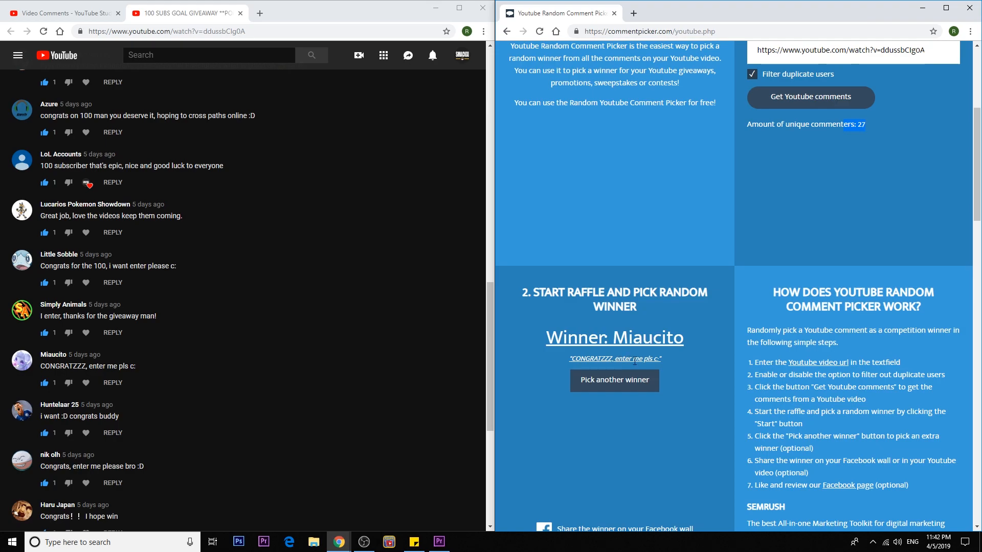
pyautogui.moveTo(668, 386)
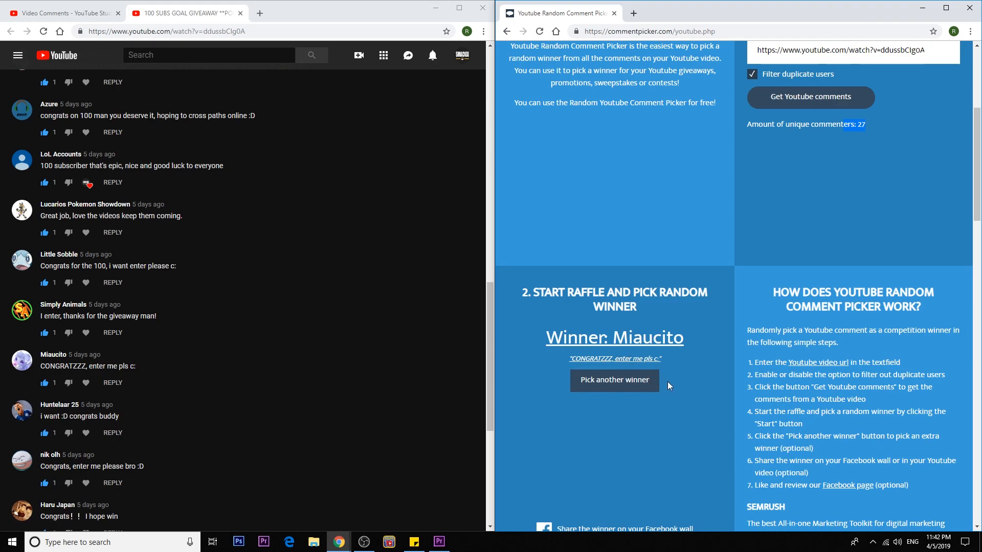
pyautogui.moveTo(671, 384)
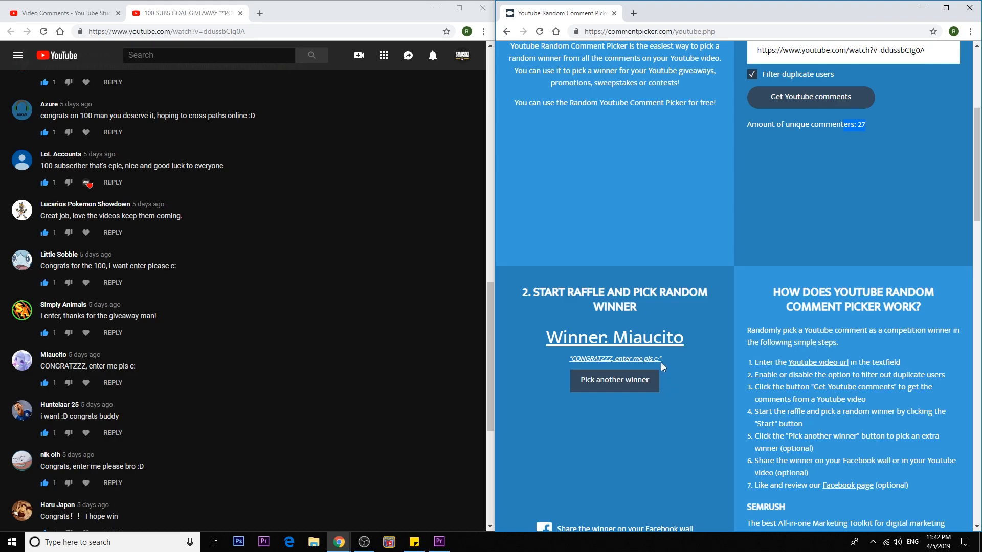
pyautogui.moveTo(666, 369)
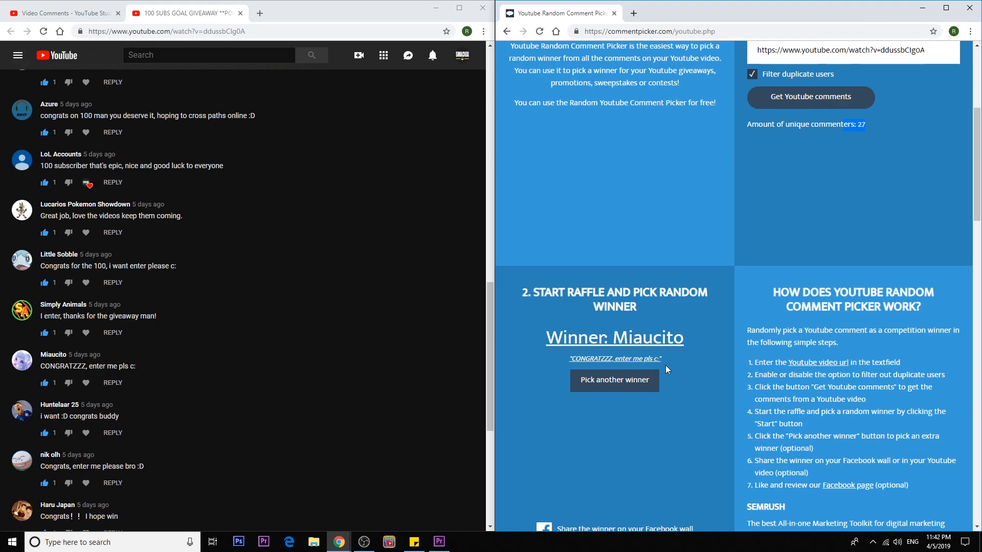
pyautogui.moveTo(662, 382)
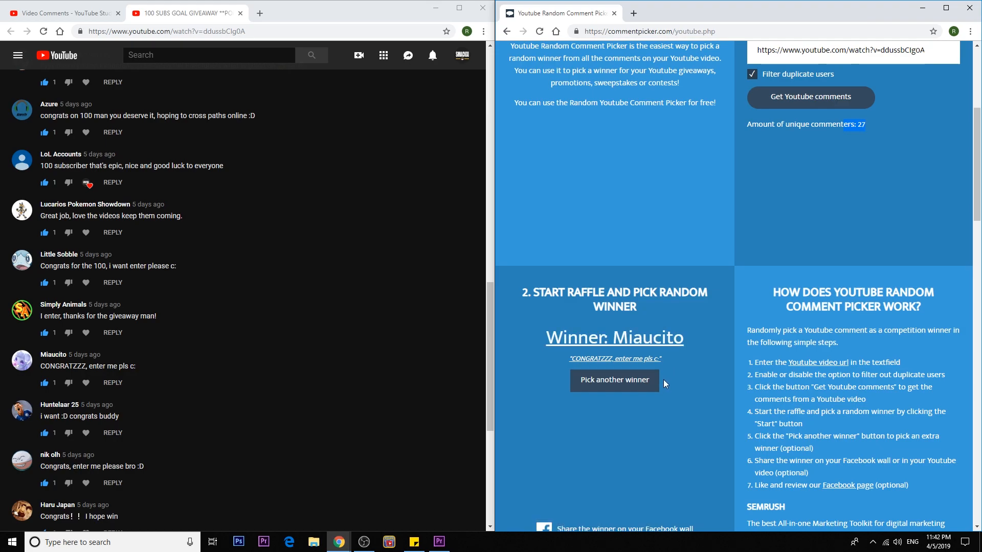
pyautogui.moveTo(673, 370)
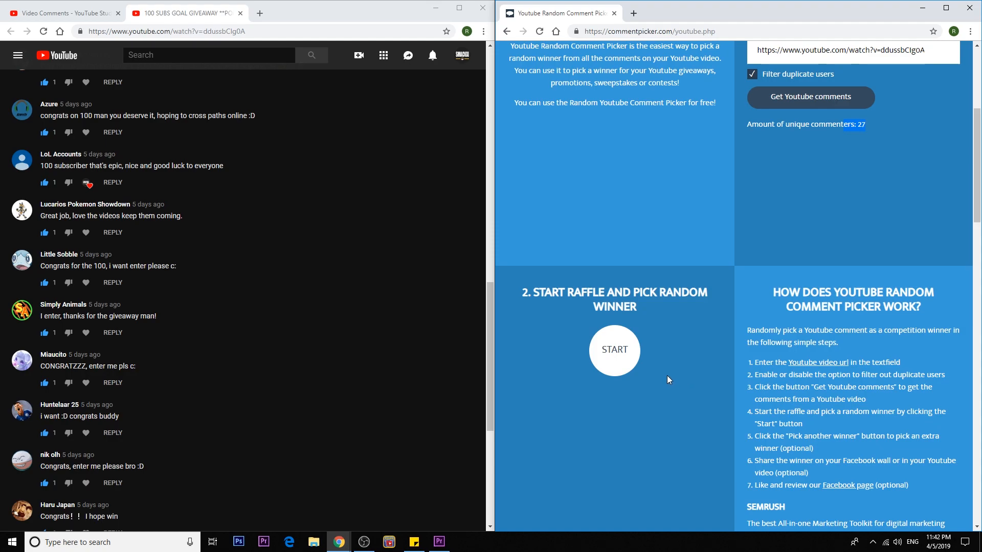
pyautogui.click(613, 350)
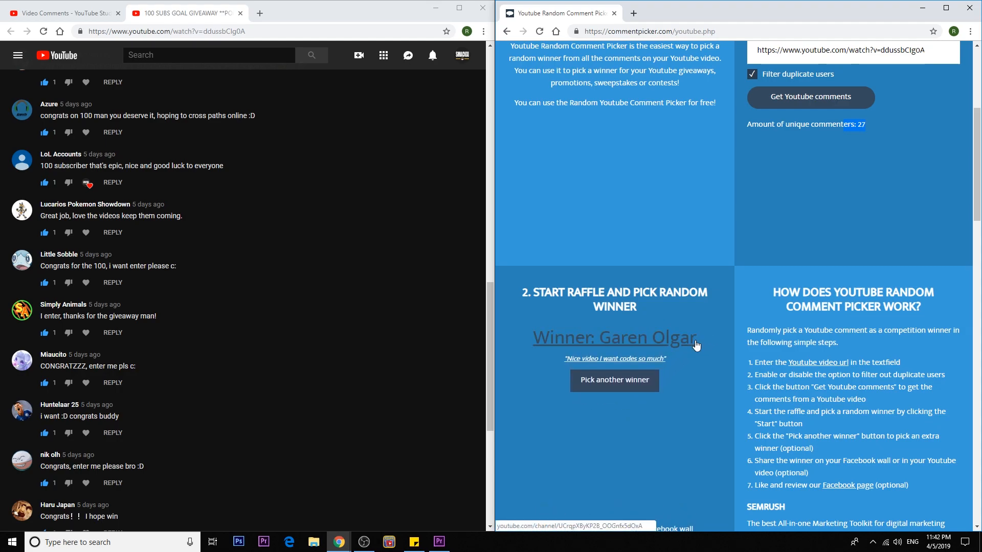
pyautogui.scroll(-3)
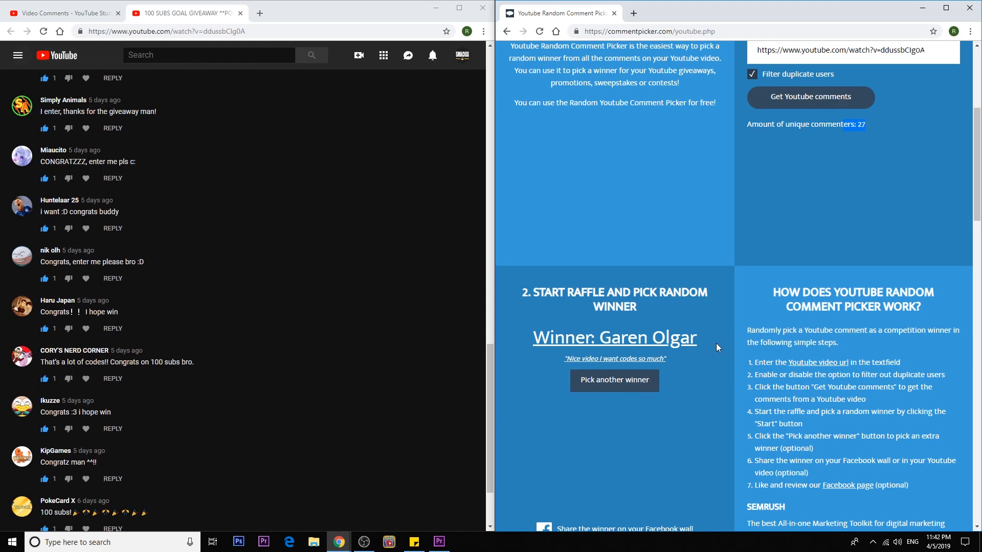
pyautogui.moveTo(704, 359)
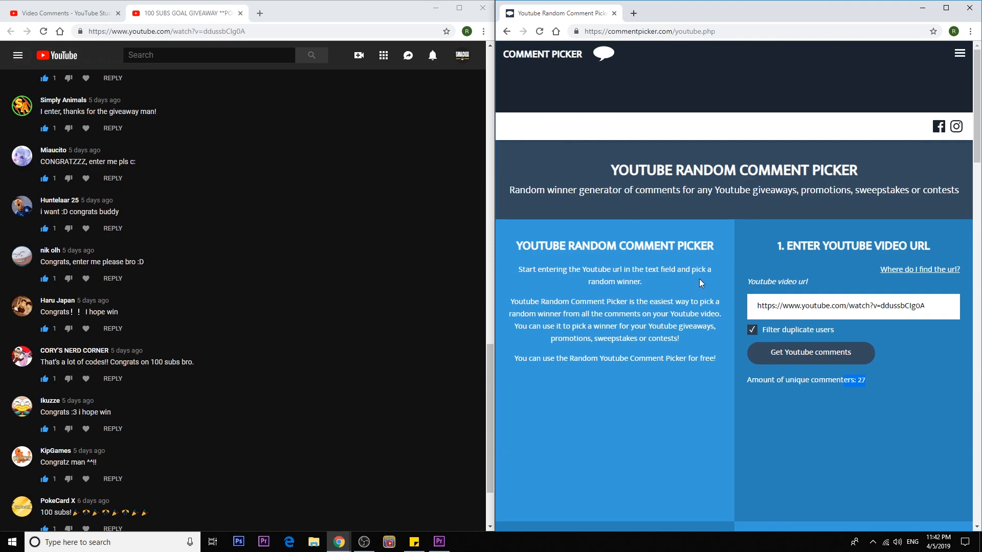
pyautogui.moveTo(674, 267)
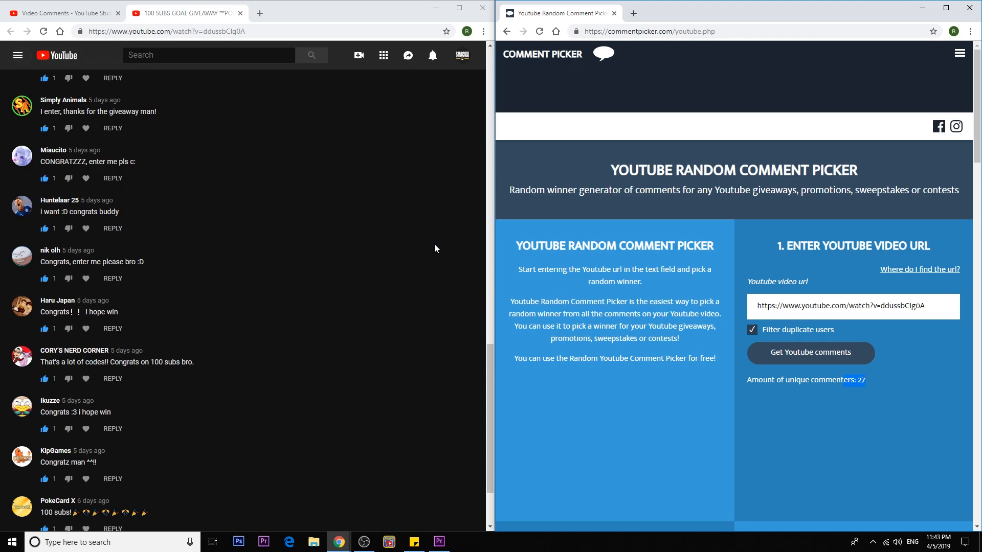
pyautogui.moveTo(447, 249)
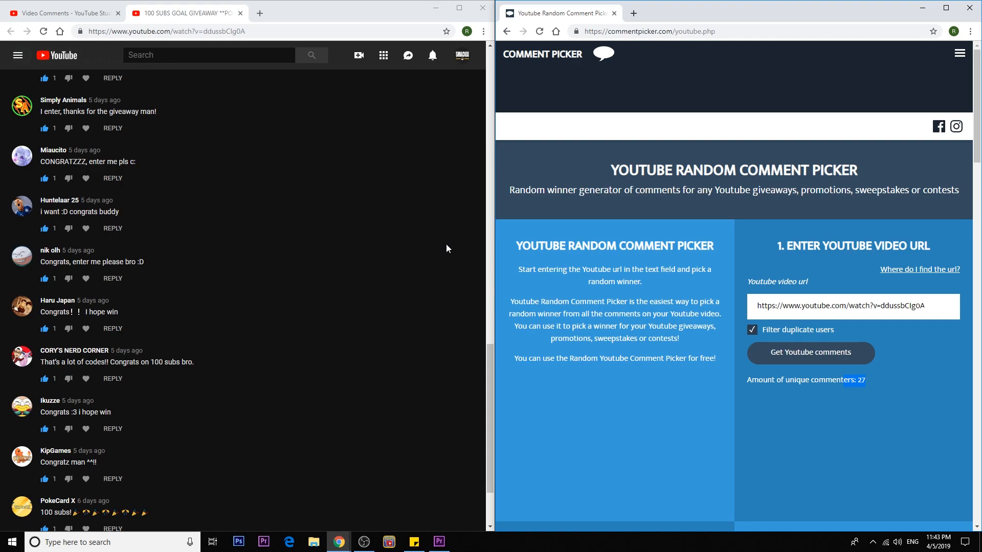